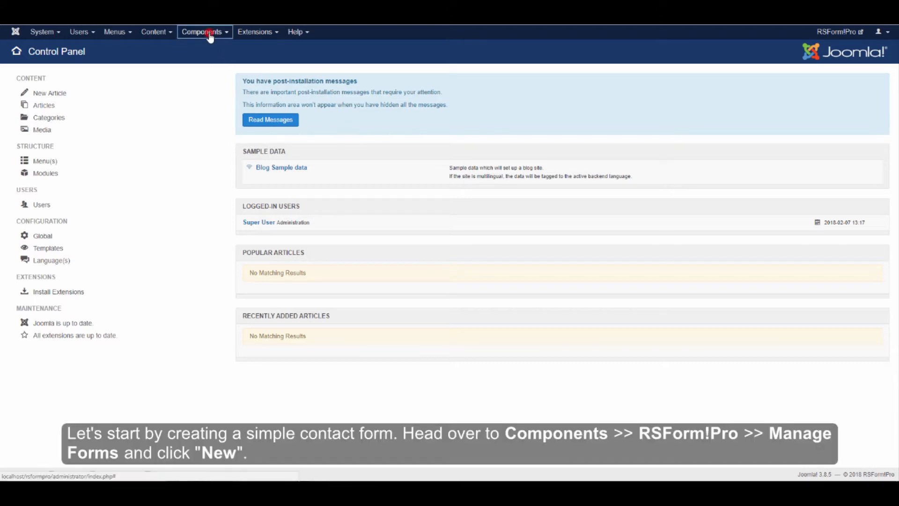
# - From Components > RSForm! Pro > Manage Forms, start a new form
pyautogui.click(201, 31)
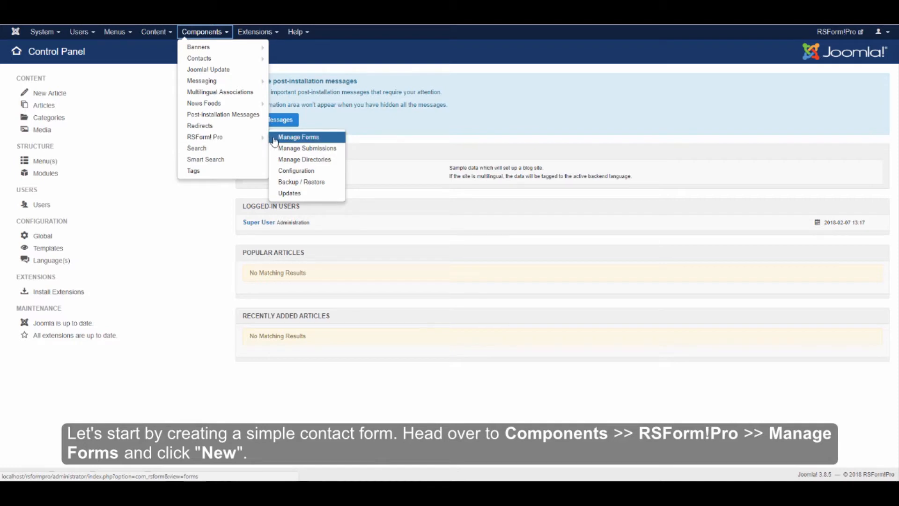
pyautogui.click(299, 136)
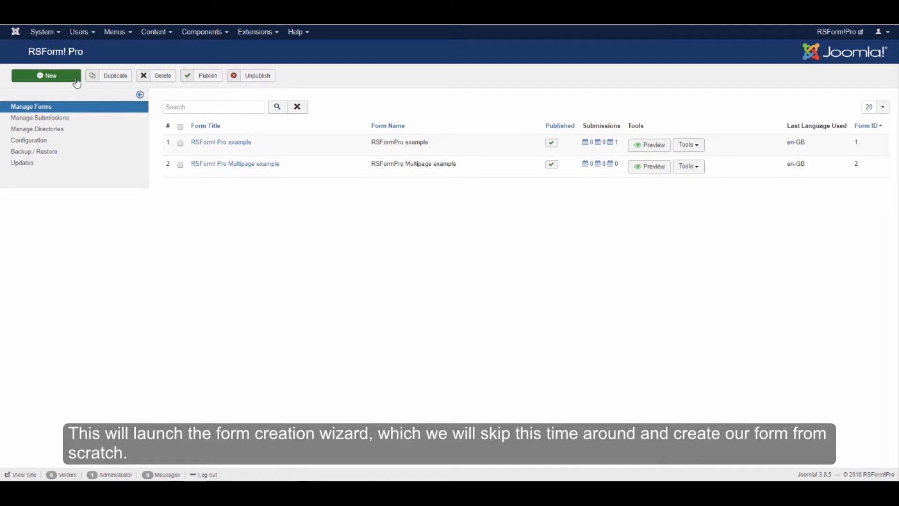
pyautogui.click(46, 75)
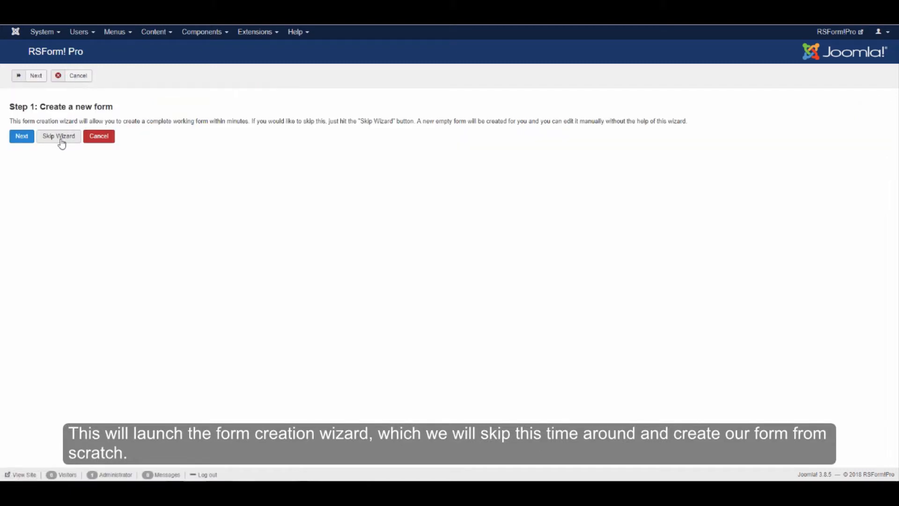
# - Skip the Step 1 wizard to begin a blank form
pyautogui.click(58, 135)
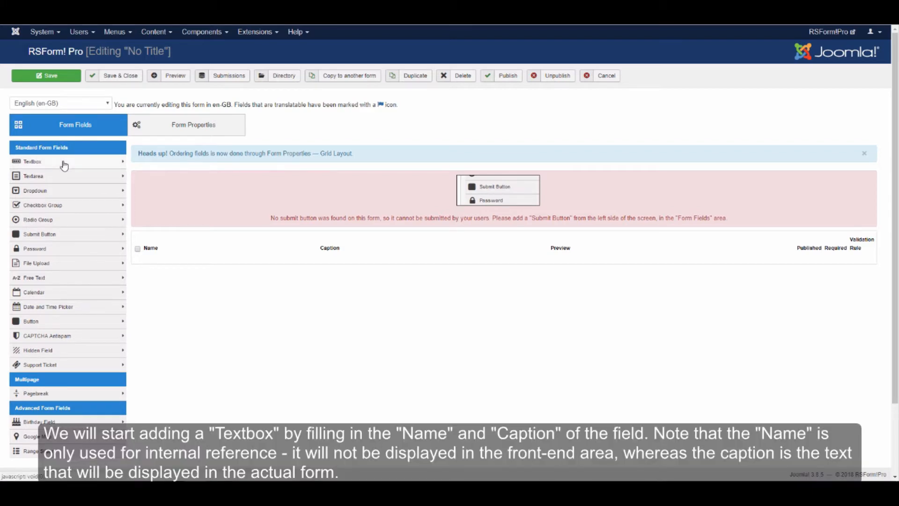
# - Add a Textbox field with Name 'FirstName' and Caption 'First Name', and save it
pyautogui.click(33, 161)
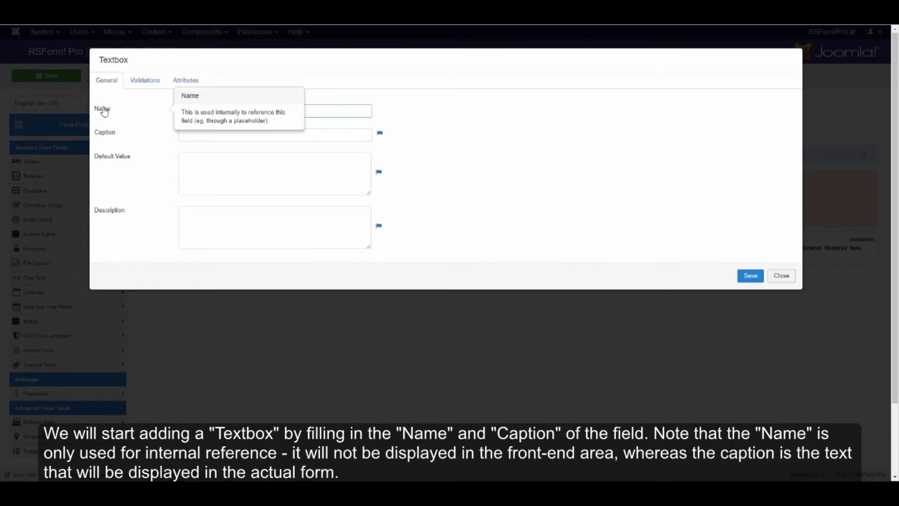
pyautogui.click(275, 111)
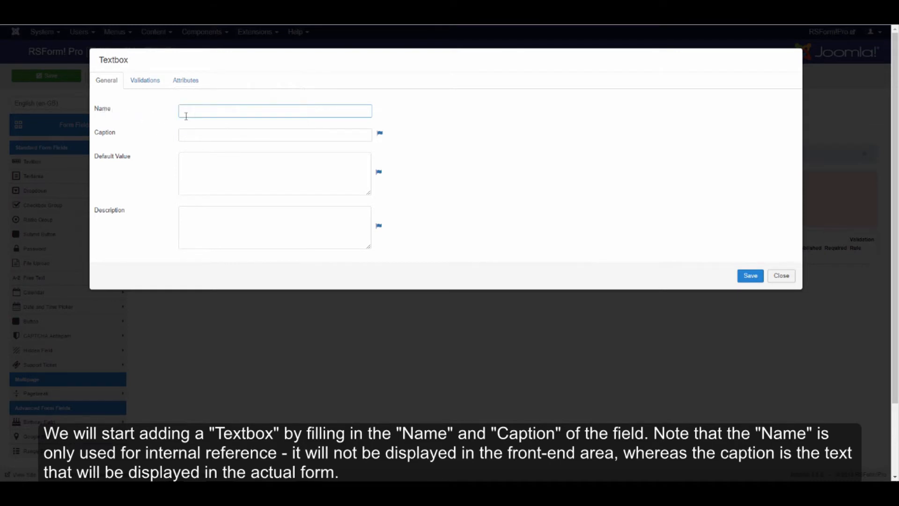
pyautogui.write('F')
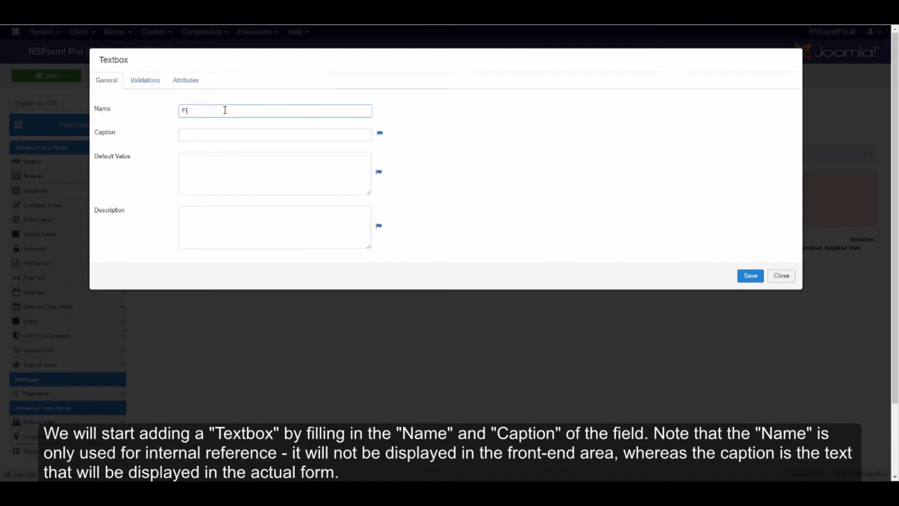
pyautogui.write('irstName')
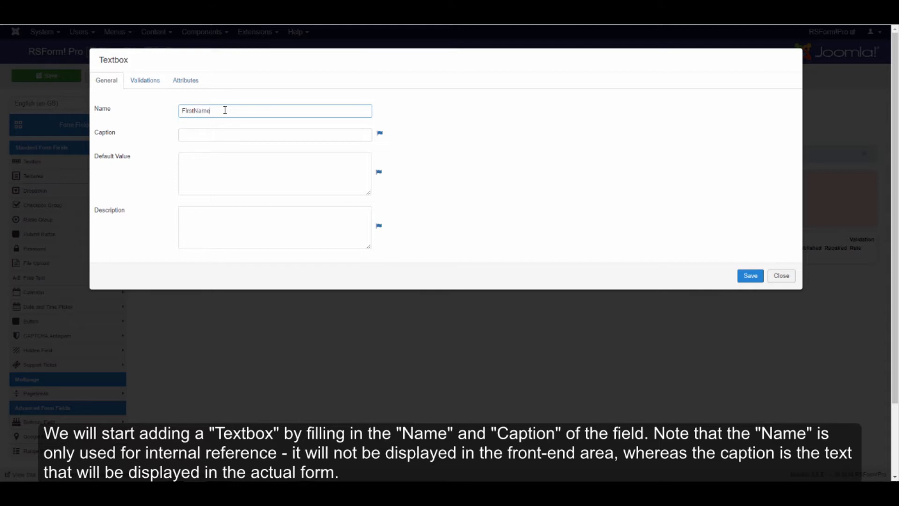
pyautogui.moveTo(111, 135)
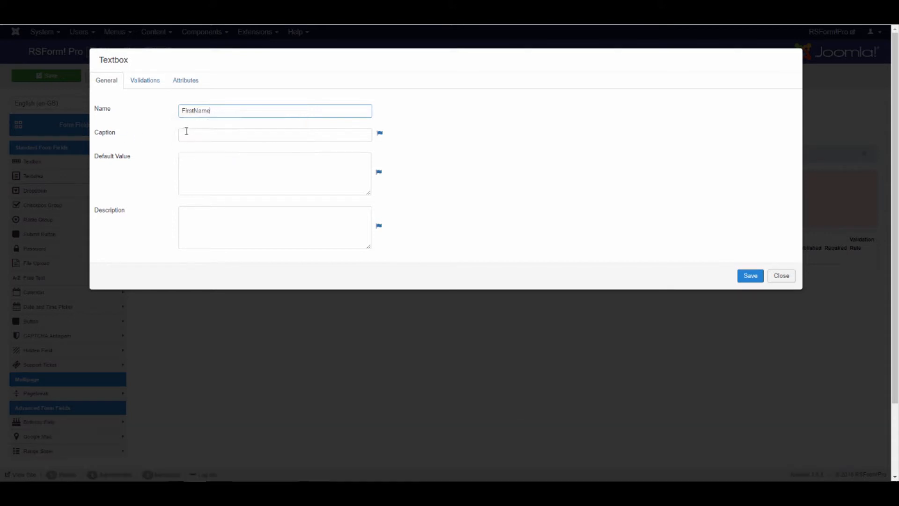
pyautogui.write('First')
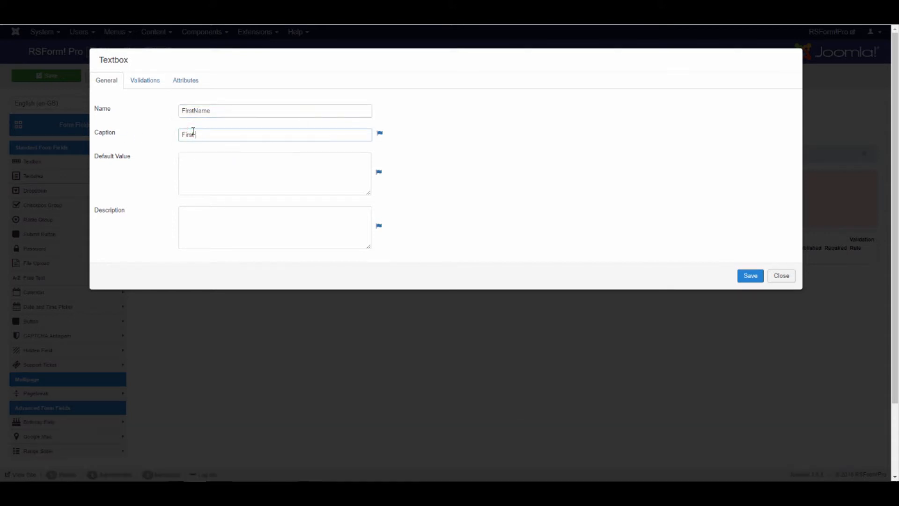
pyautogui.write('Name')
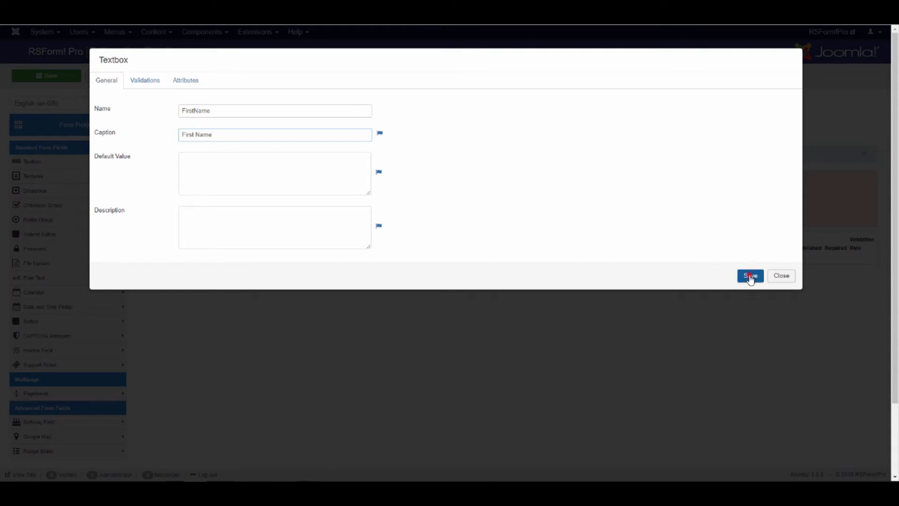
pyautogui.click(750, 276)
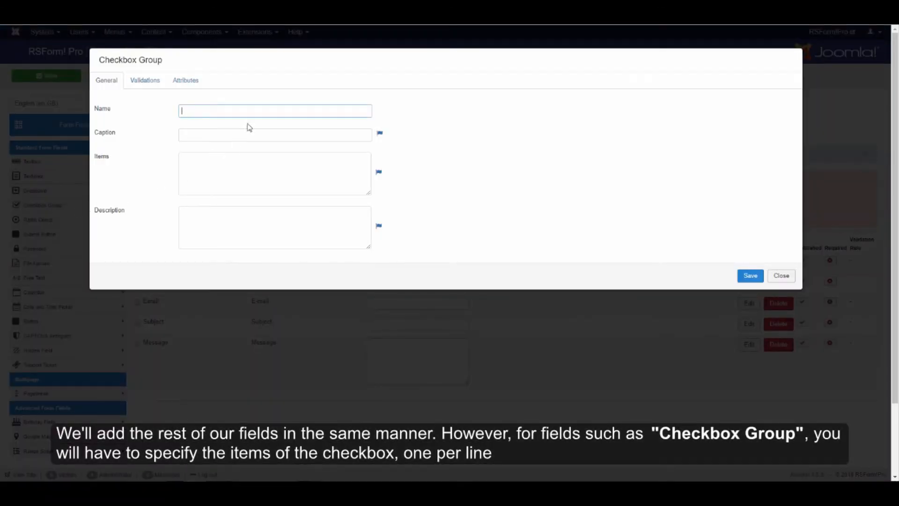
# - Save a checkbox group named SendCopy, captioned 'Send me a copy', item 'yes|send me a copy'
pyautogui.write('S')
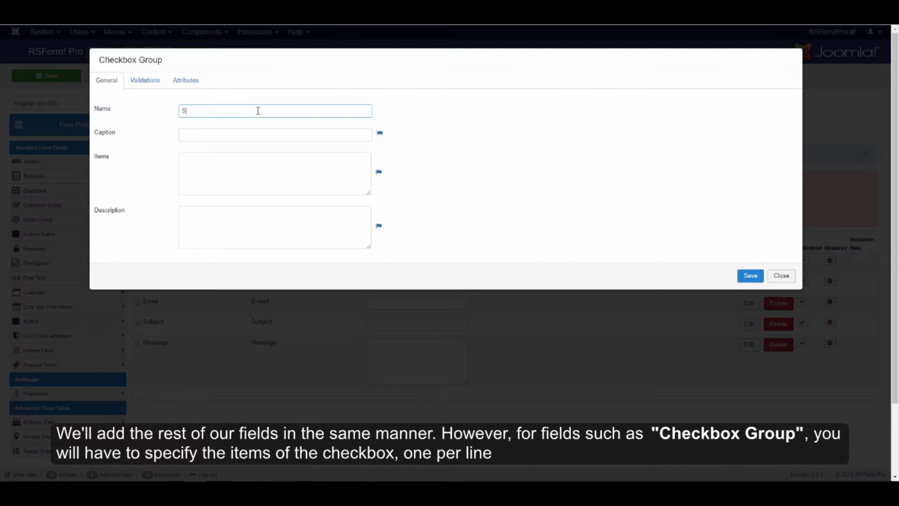
pyautogui.write('endCopy')
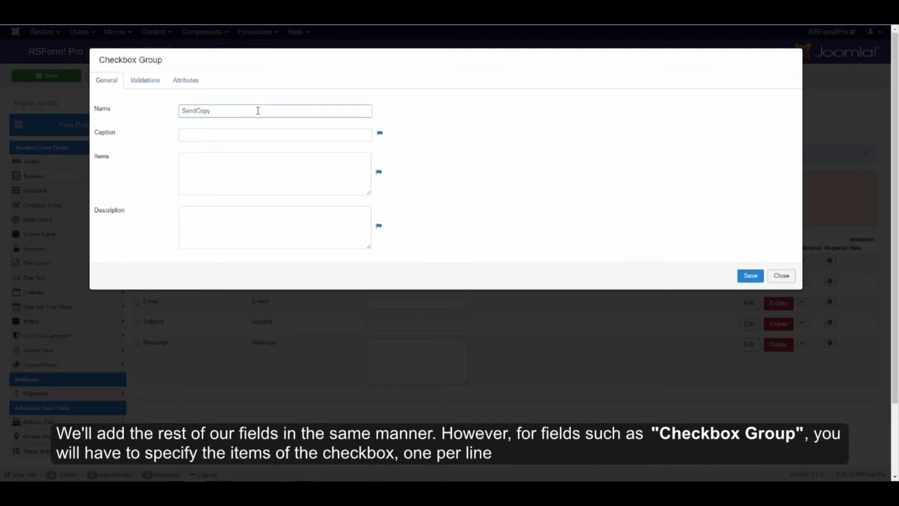
pyautogui.click(274, 134)
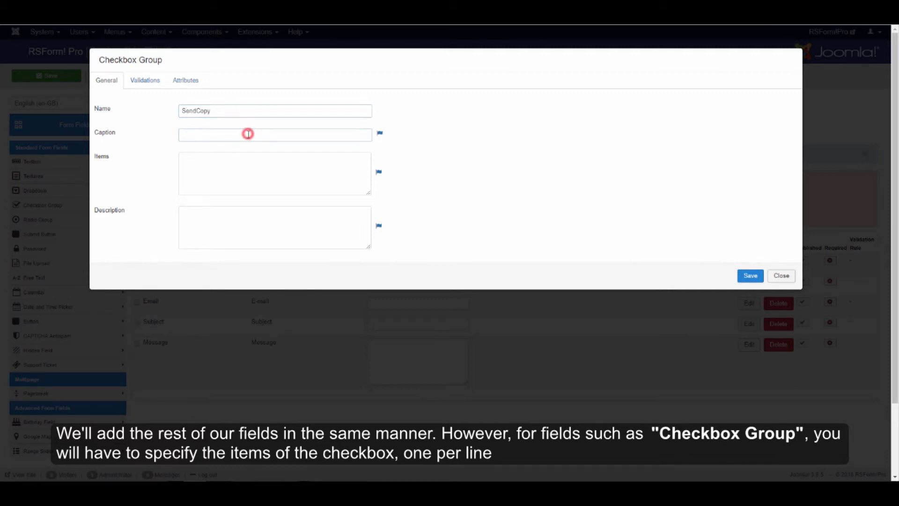
pyautogui.write('Send me a')
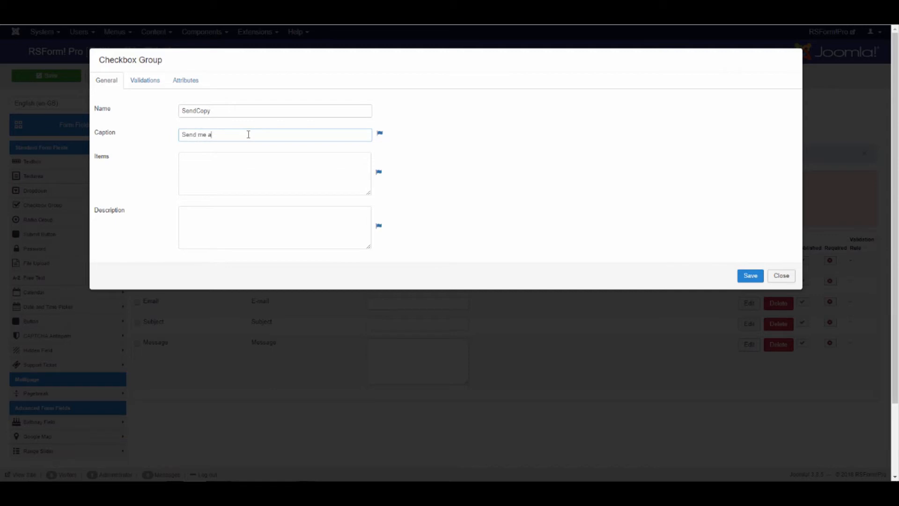
pyautogui.write('copy')
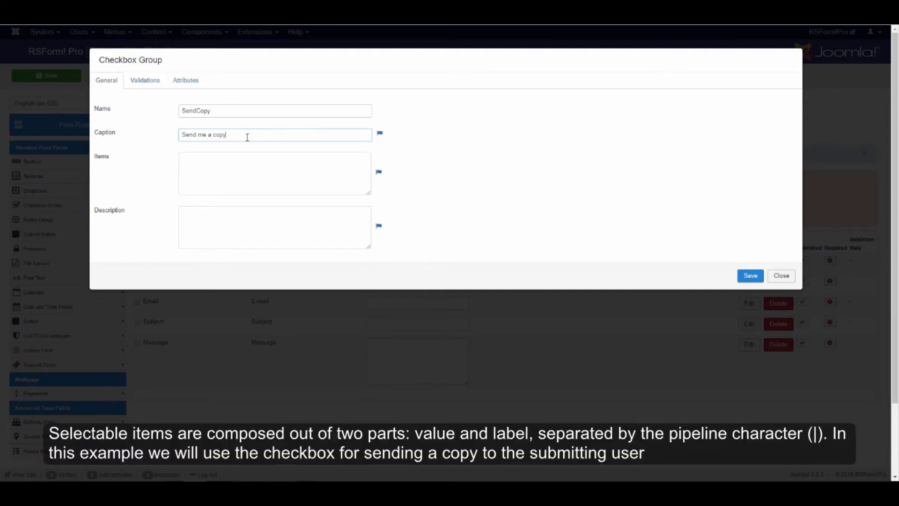
pyautogui.write('yes')
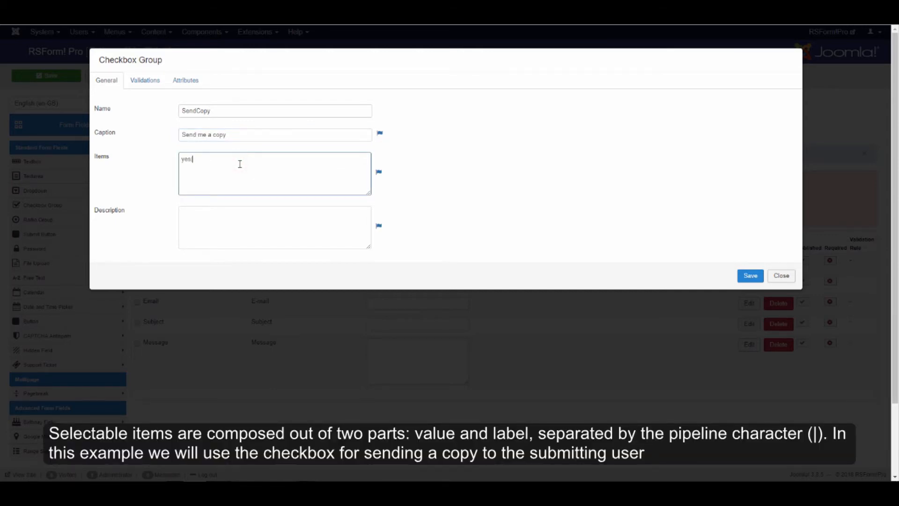
pyautogui.write('|send me a')
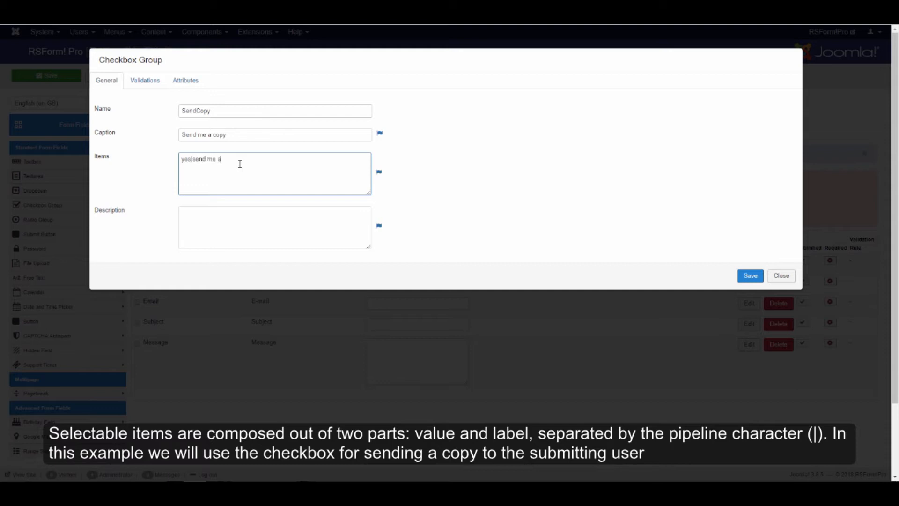
pyautogui.write('copy')
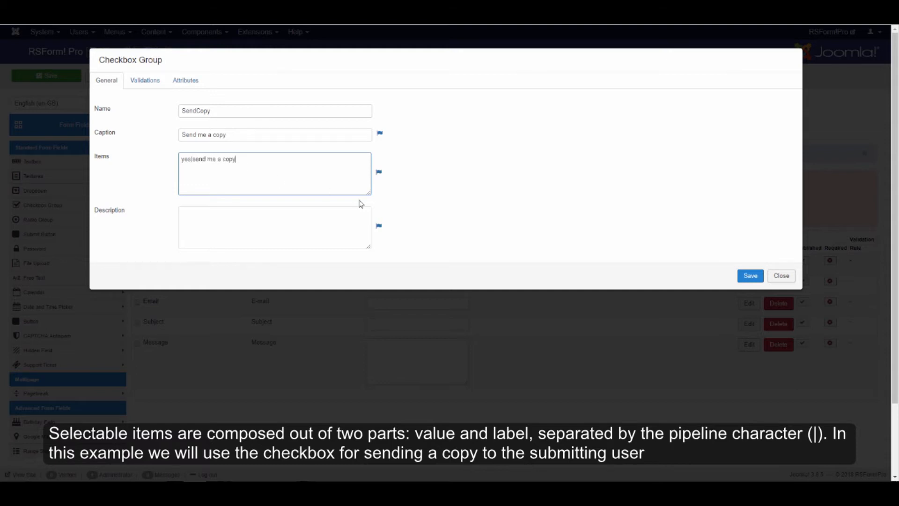
pyautogui.click(751, 276)
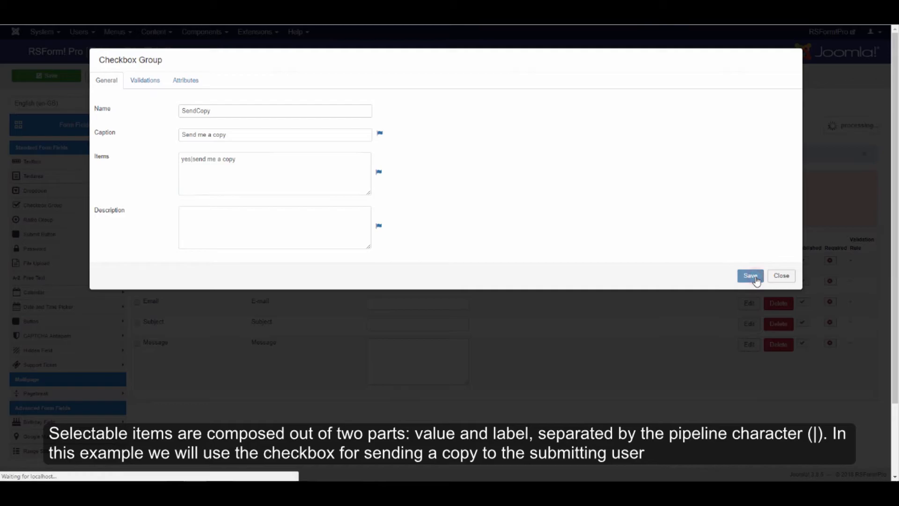
pyautogui.click(751, 276)
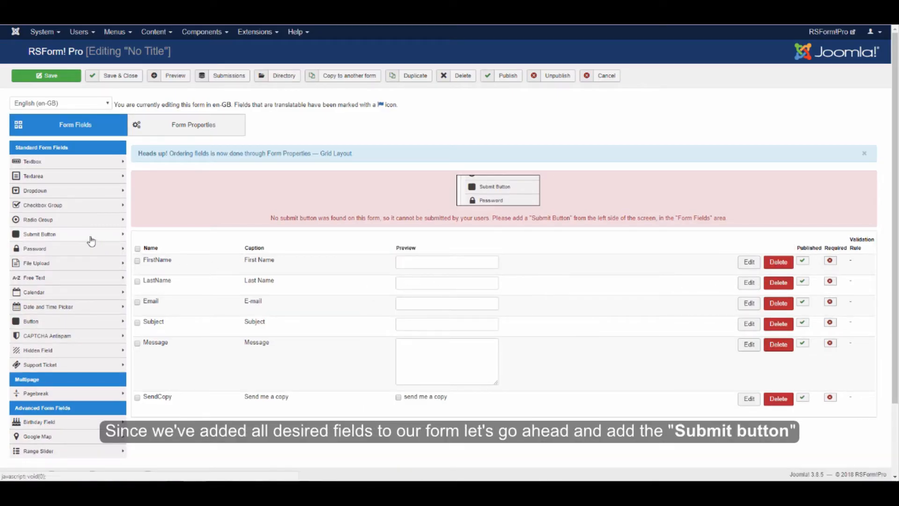
# - Add a Submit Button field with Name, Label and Caption all set to 'Submit'
pyautogui.click(39, 234)
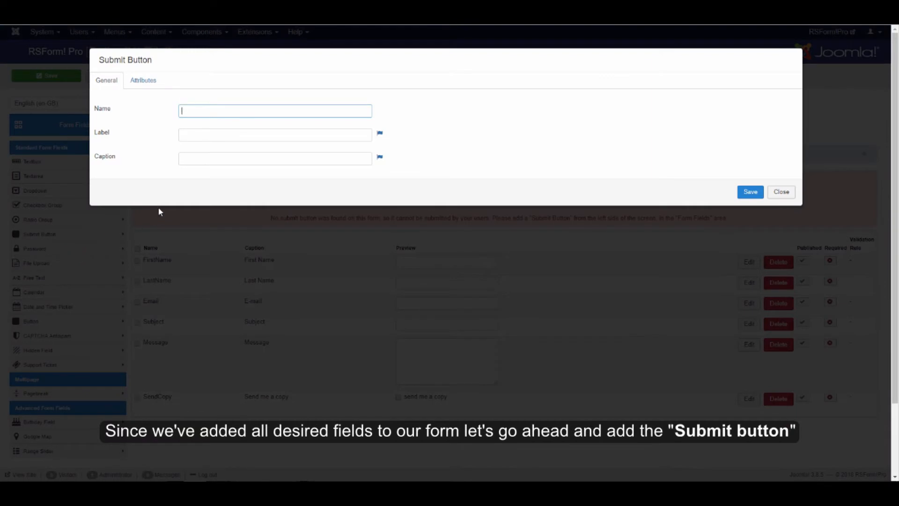
pyautogui.write('Subm')
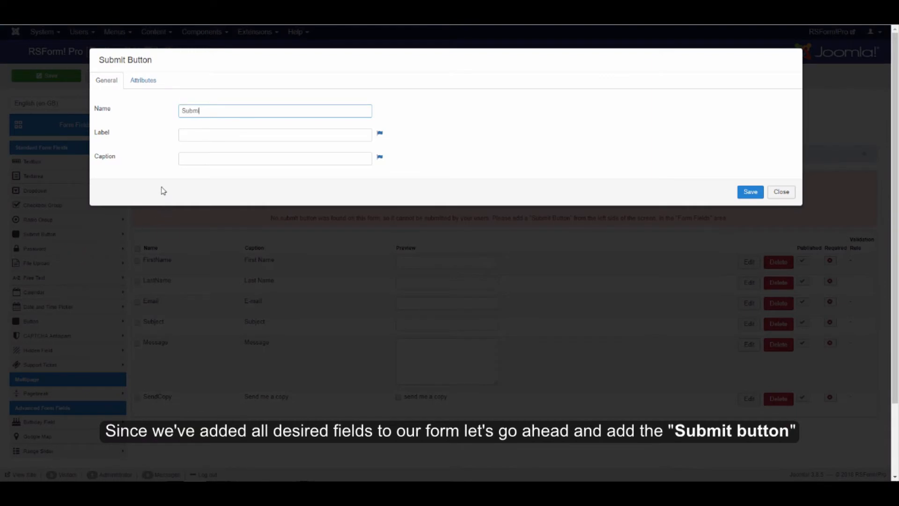
pyautogui.write('Submit')
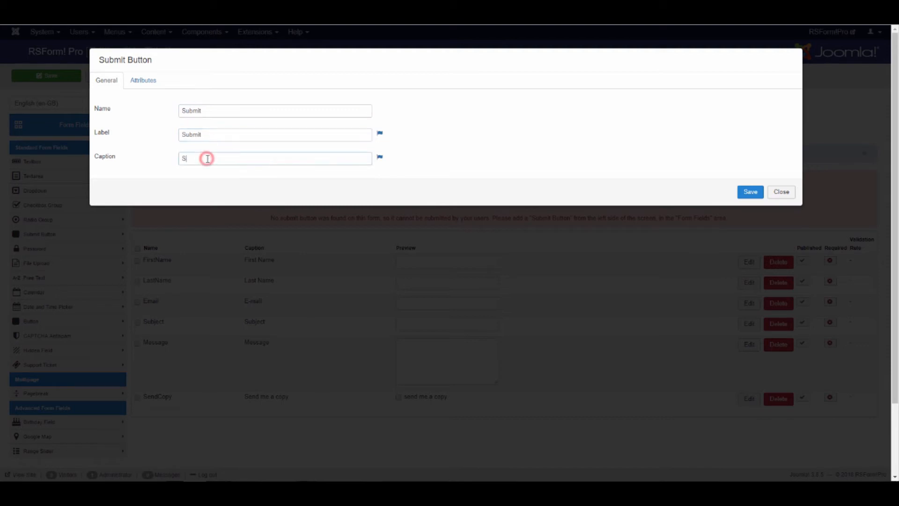
pyautogui.write('ubmit')
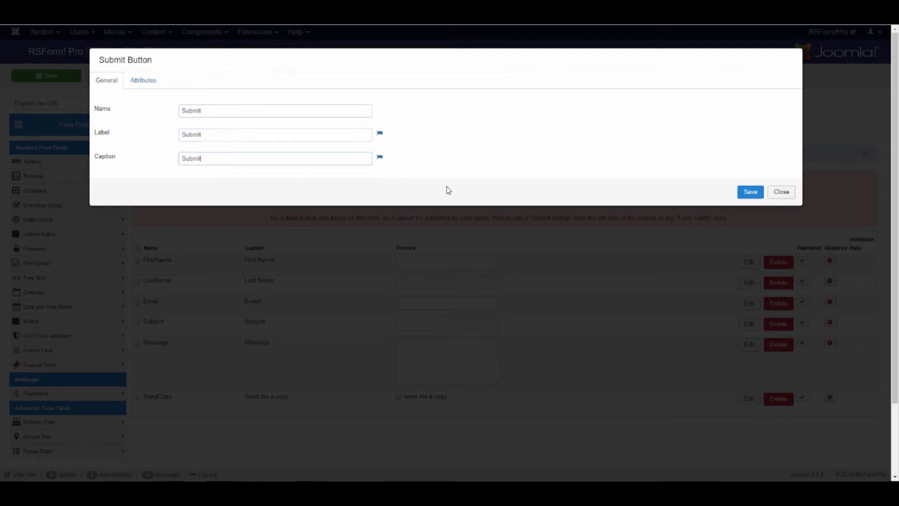
# - Save the Submit button, then add a three-column row atop the Grid Layout
pyautogui.click(751, 192)
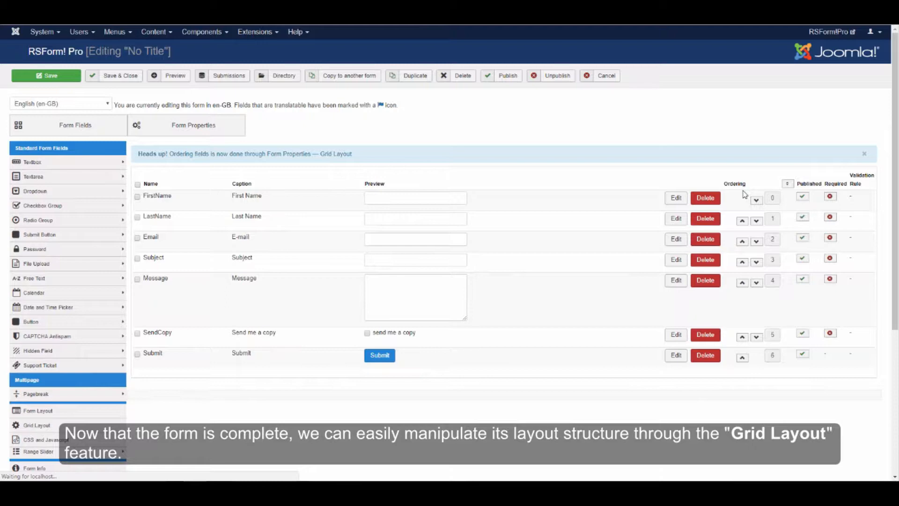
pyautogui.click(193, 125)
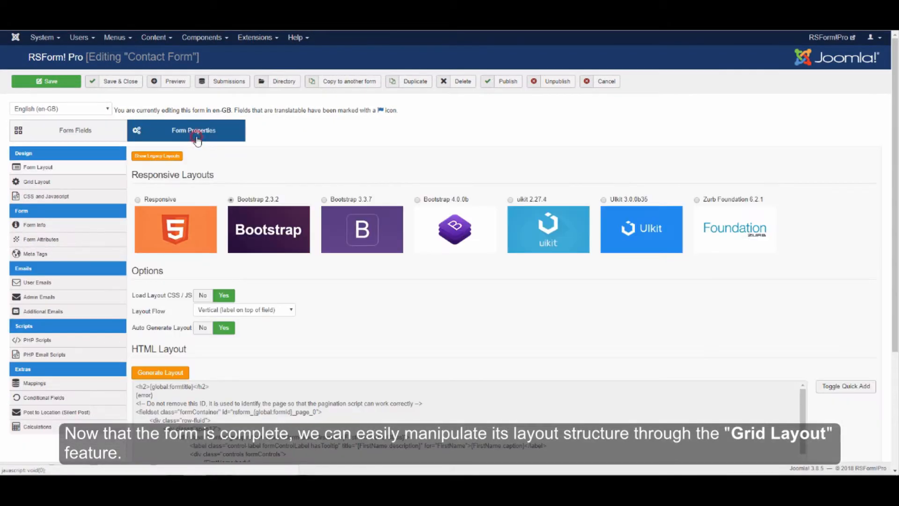
pyautogui.click(37, 181)
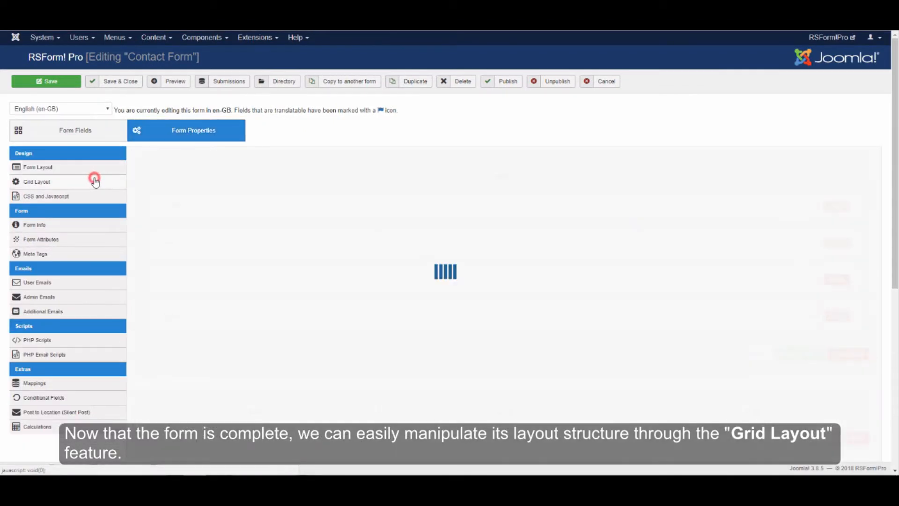
pyautogui.click(36, 181)
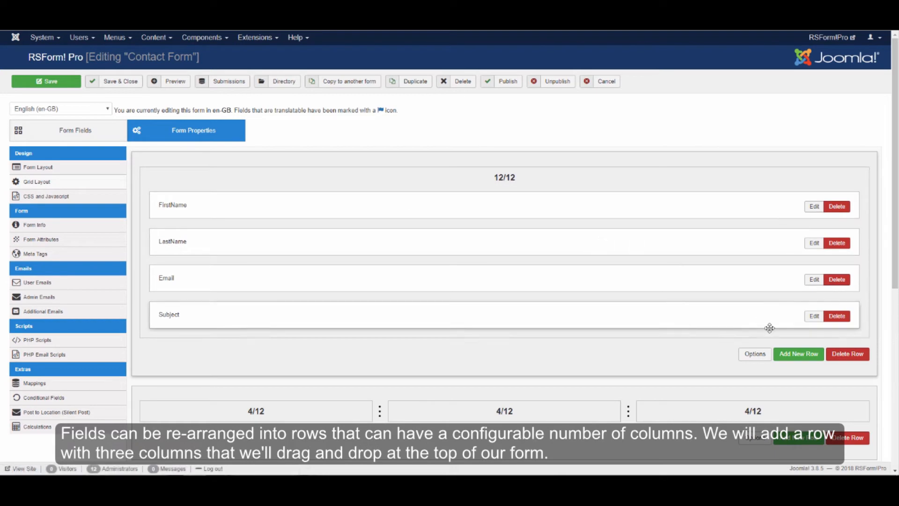
pyautogui.click(798, 354)
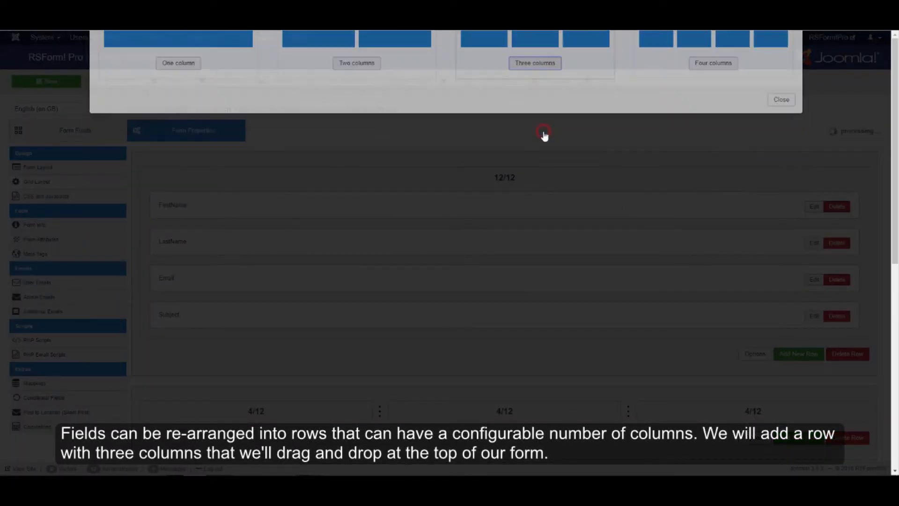
pyautogui.click(781, 99)
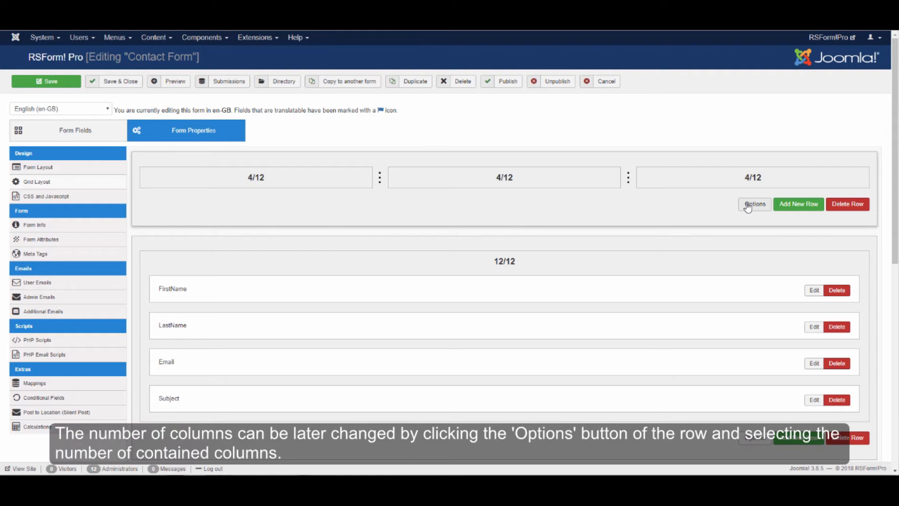
# - Switch the top grid row to two columns, placing FirstName left and LastName right
pyautogui.click(755, 204)
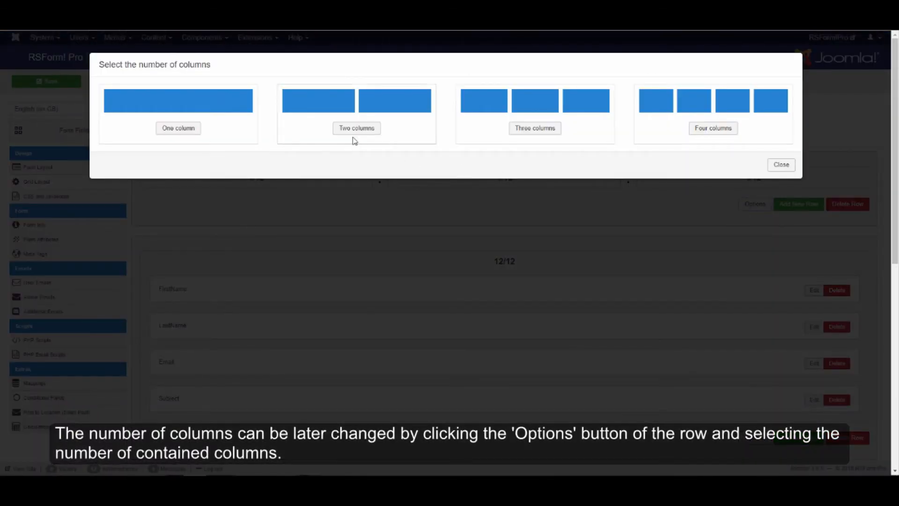
pyautogui.click(356, 128)
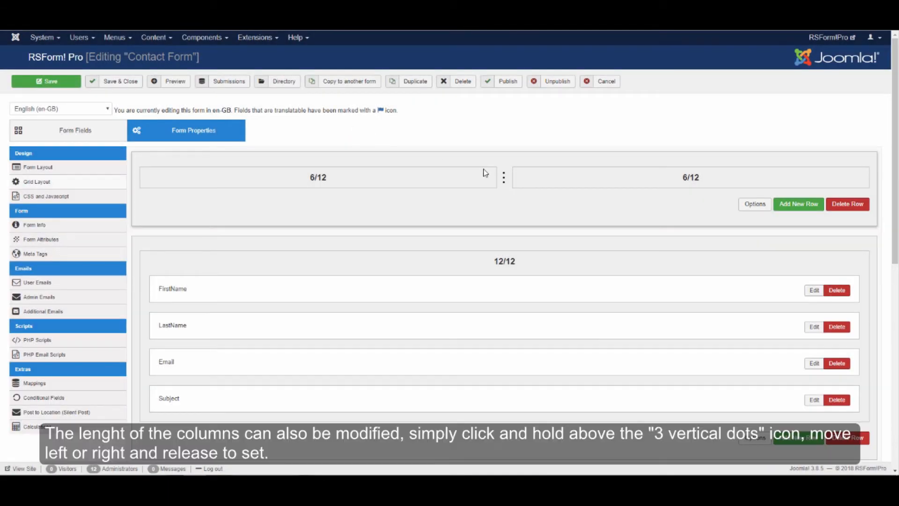
pyautogui.moveTo(504, 177); pyautogui.dragTo(442, 177)
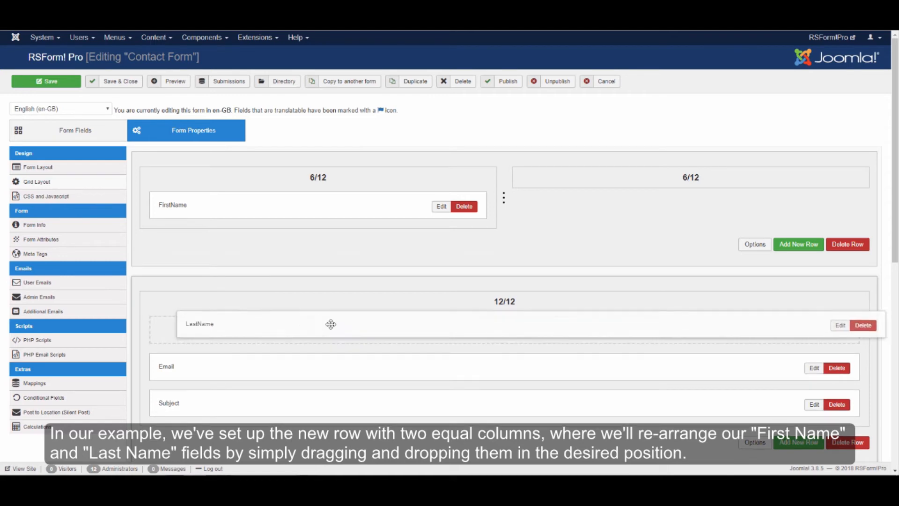
pyautogui.moveTo(330, 324); pyautogui.dragTo(608, 185)
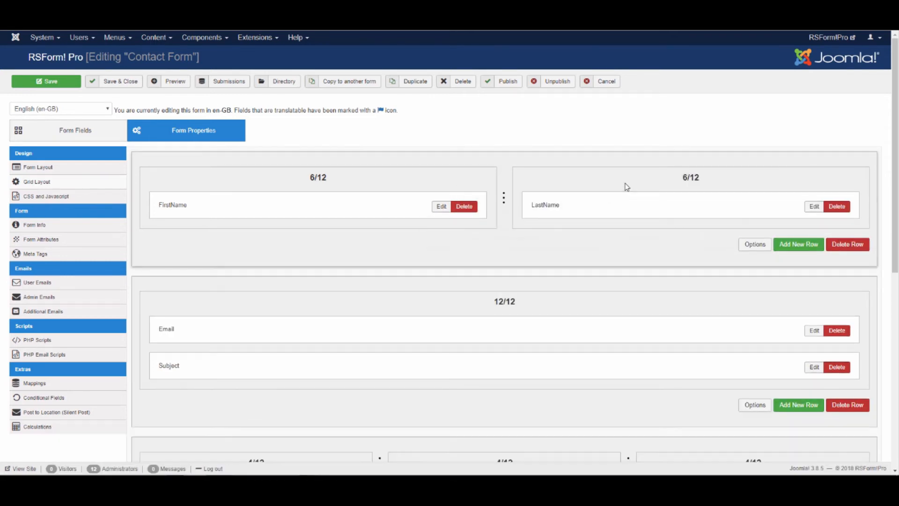
pyautogui.click(75, 124)
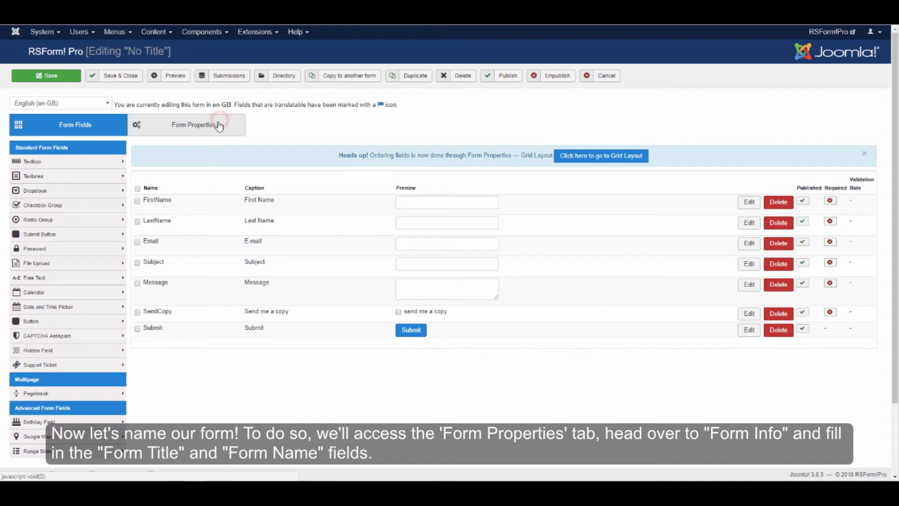
# - In Form Info, set title 'Contact Form' and name 'contact form', then Save & Close
pyautogui.click(194, 125)
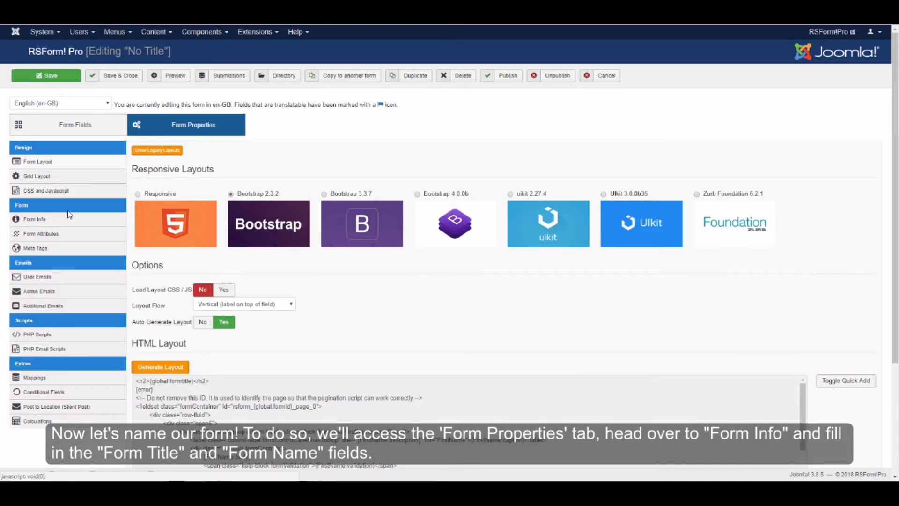
pyautogui.click(34, 219)
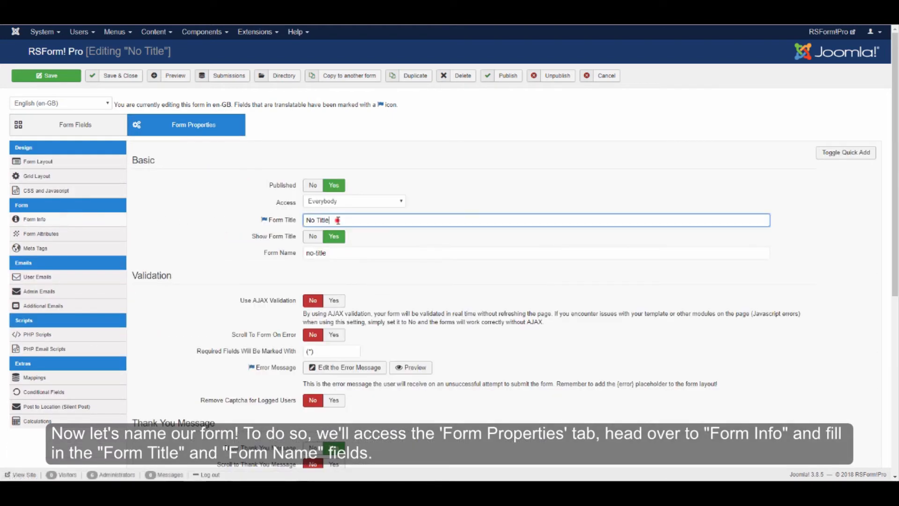
pyautogui.write('Contact Form')
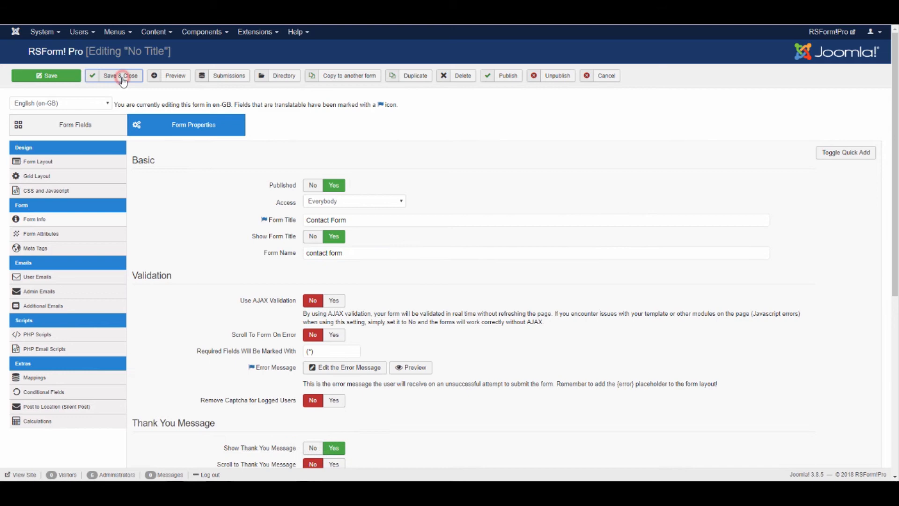
pyautogui.click(120, 75)
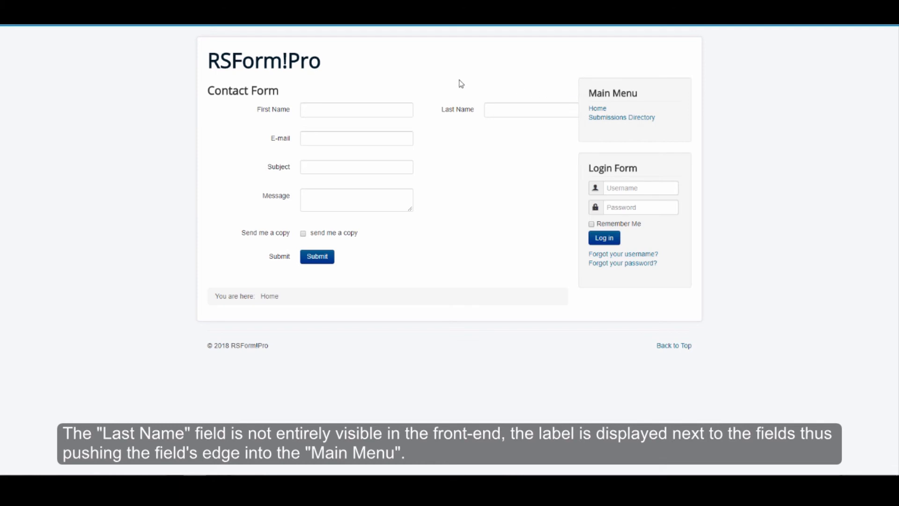
pyautogui.moveTo(585, 125)
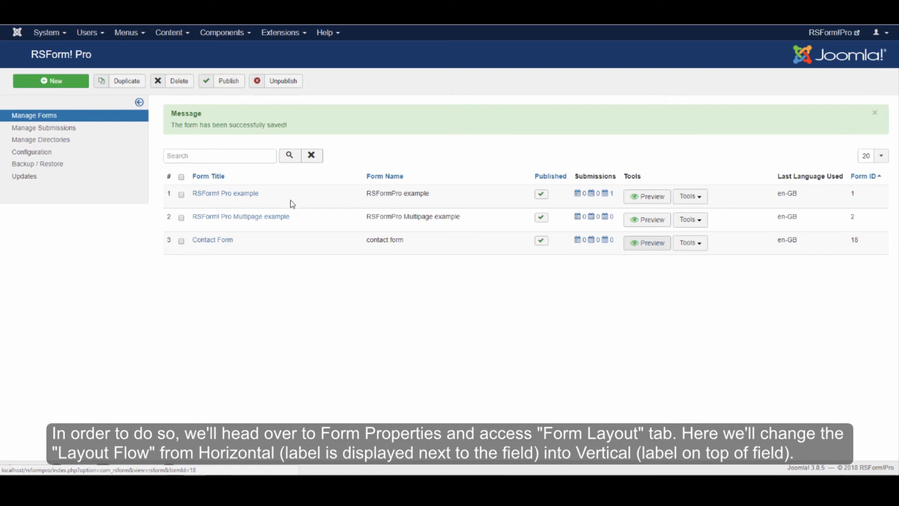
# - Open Contact Form and set Form Layout's Layout Flow to Vertical
pyautogui.click(212, 240)
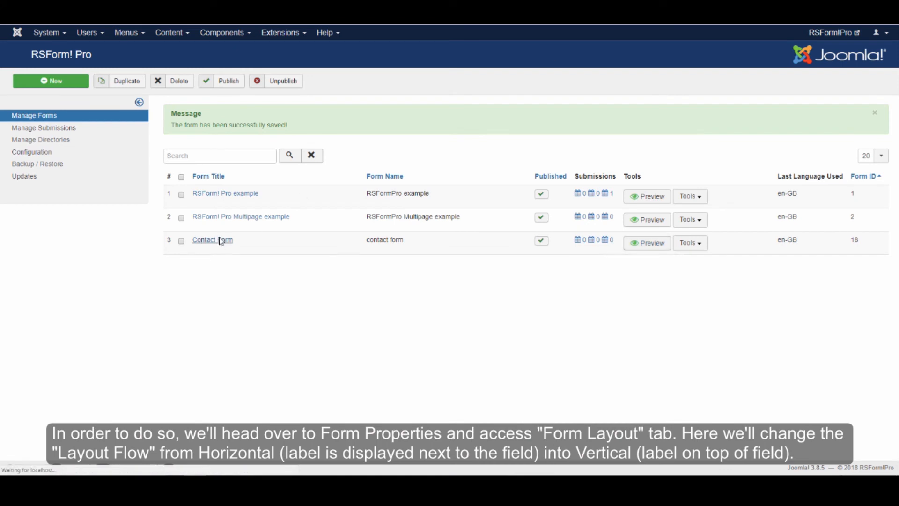
pyautogui.click(212, 240)
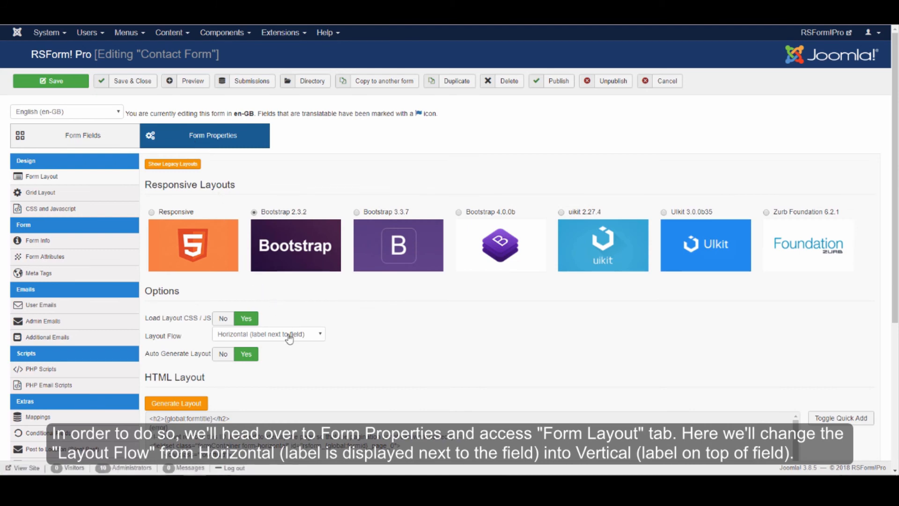
pyautogui.click(268, 334)
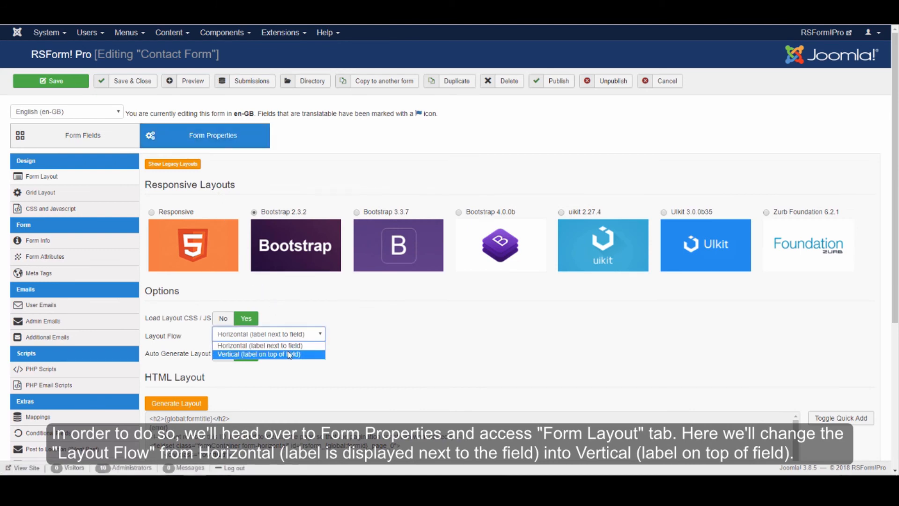
pyautogui.click(269, 354)
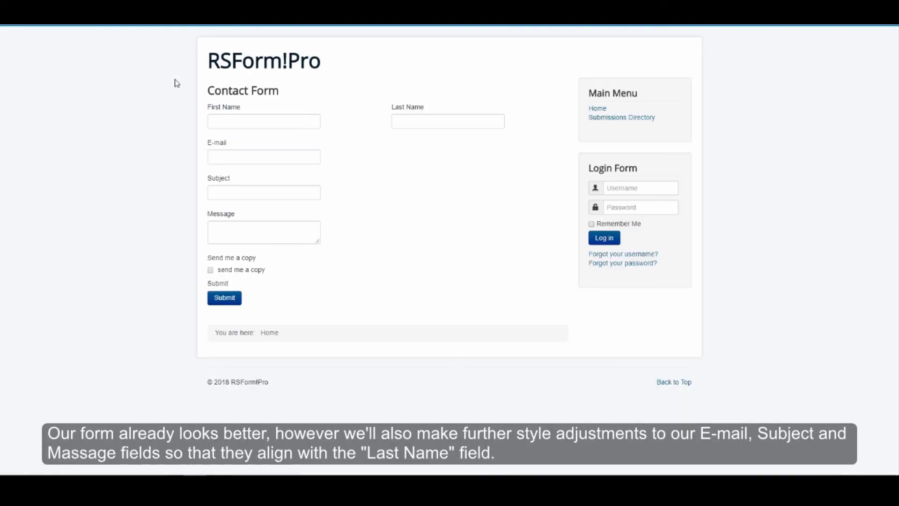
pyautogui.moveTo(315, 146)
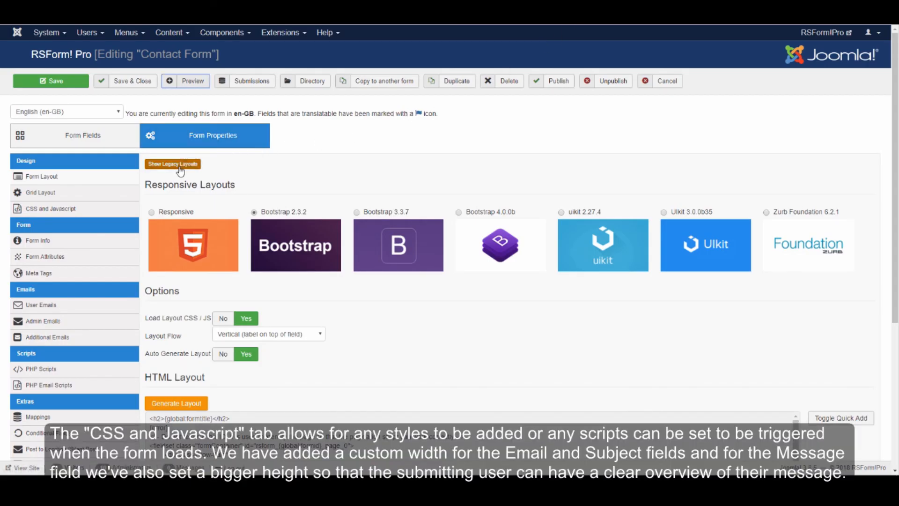
# - Add CSS widening Email, Subject and Message to 565px, Message 200px tall; save and preview
pyautogui.click(50, 208)
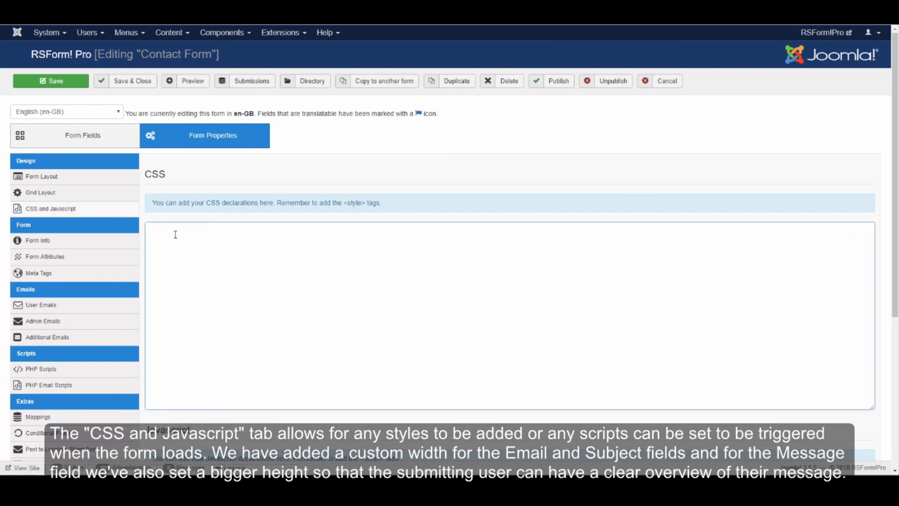
pyautogui.write('<style>')
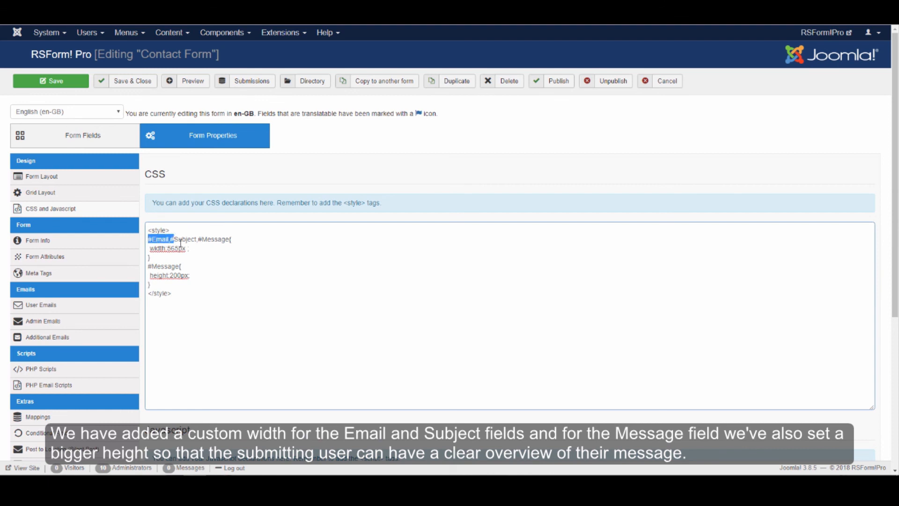
pyautogui.moveTo(153, 239); pyautogui.dragTo(189, 248)
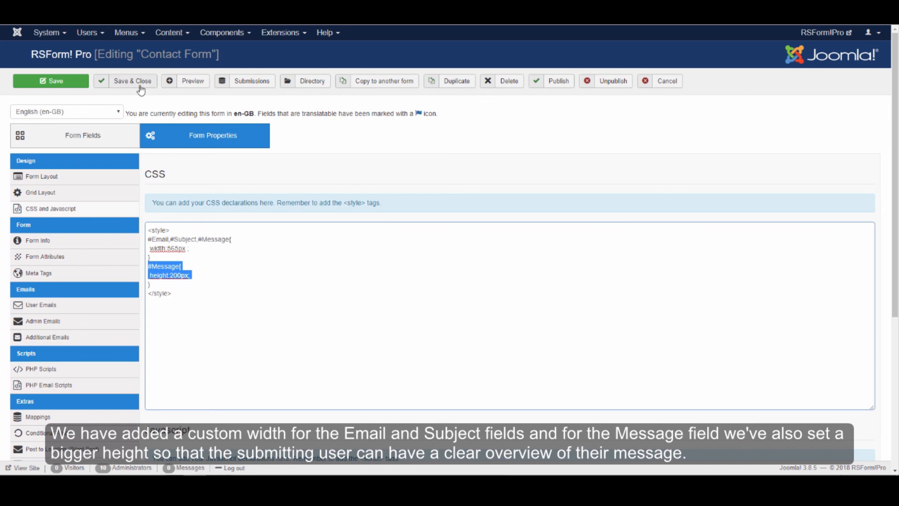
pyautogui.click(132, 80)
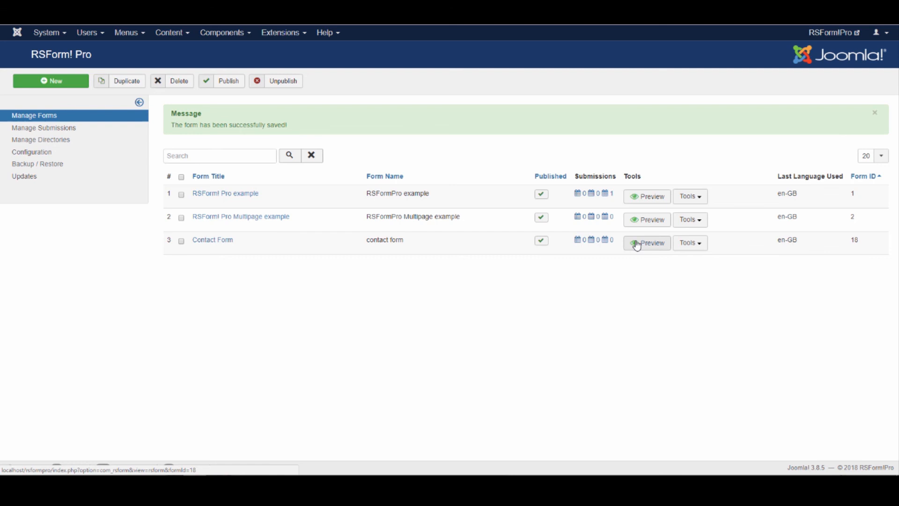
pyautogui.click(646, 242)
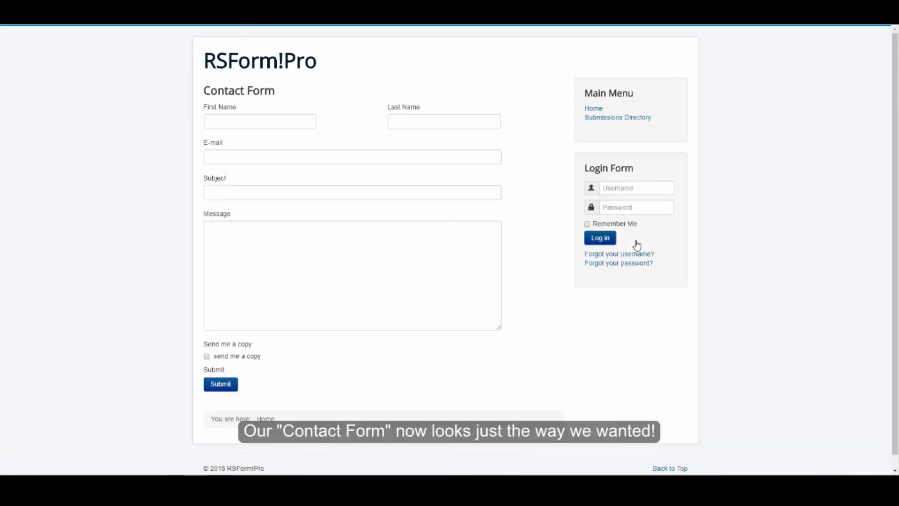